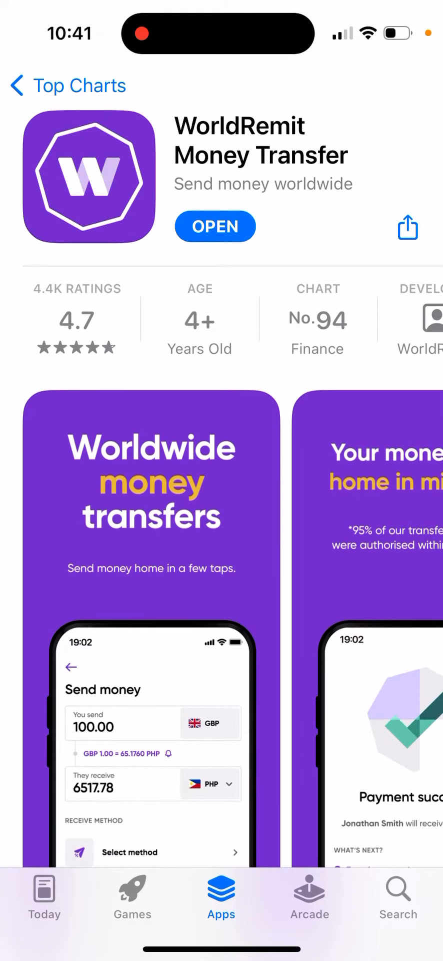
Browse the WorldRemit App Store listing screenshots, then launch the app.
scroll("down", 3)
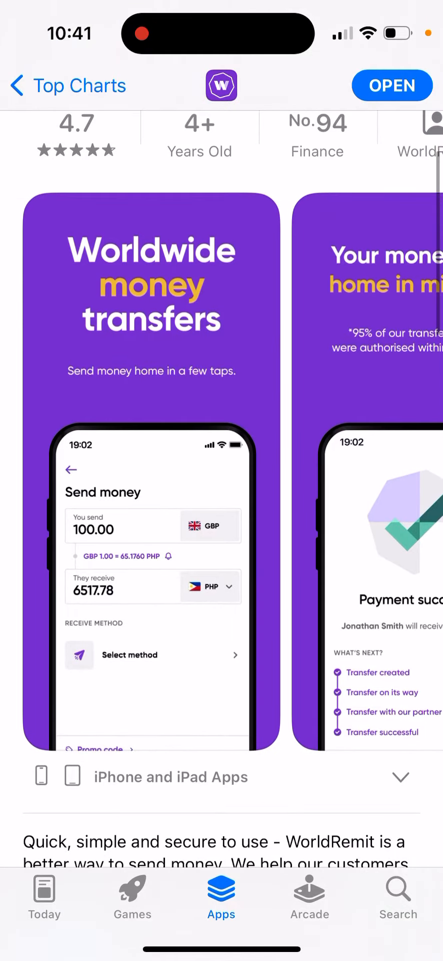
scroll("left", 3)
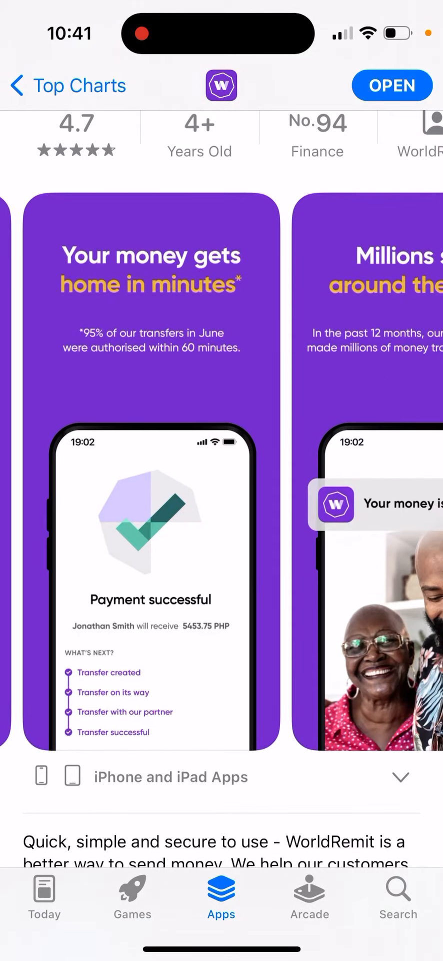
scroll("left", 3)
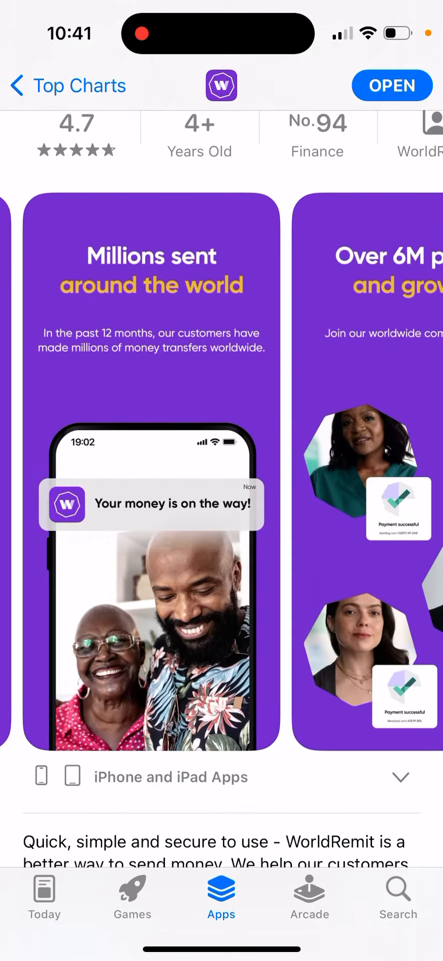
scroll("left", 3)
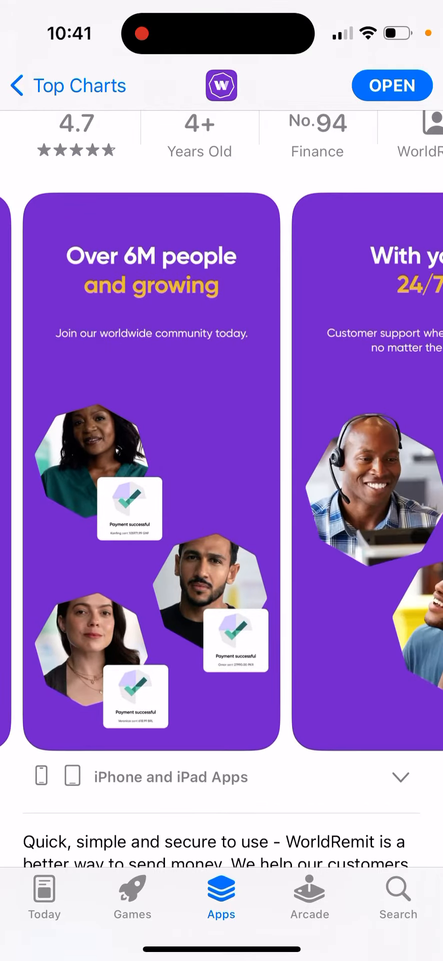
scroll("left", 3)
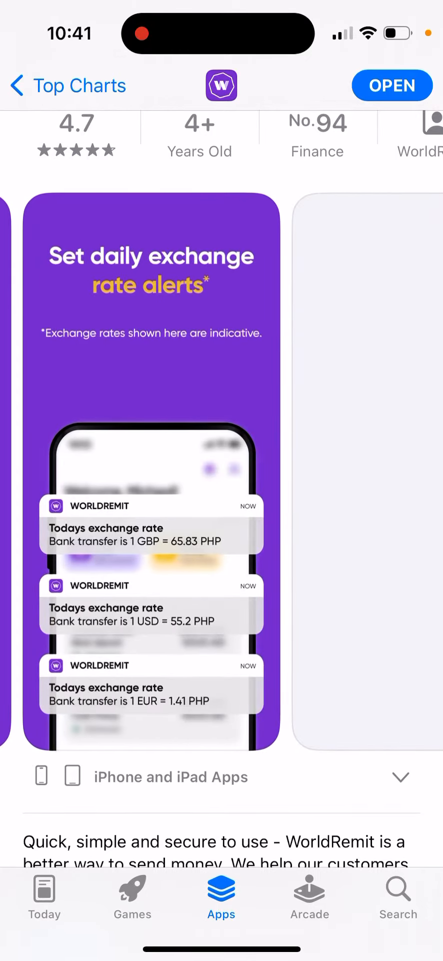
left_click(392, 85)
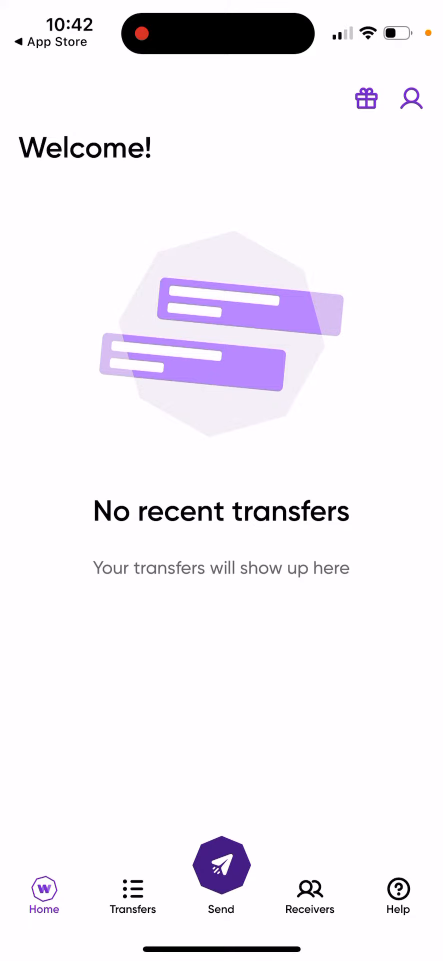
View the invite-a-friend reward and its Refer a friend help page, then return home.
left_click(366, 98)
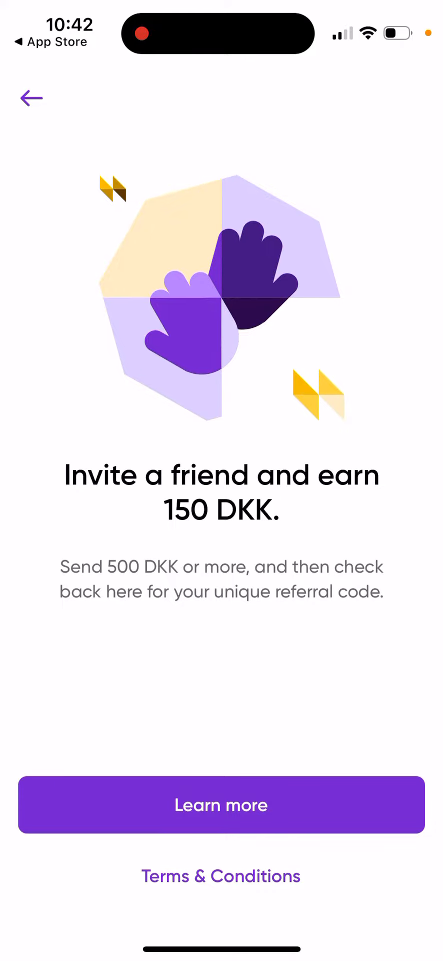
left_click(221, 805)
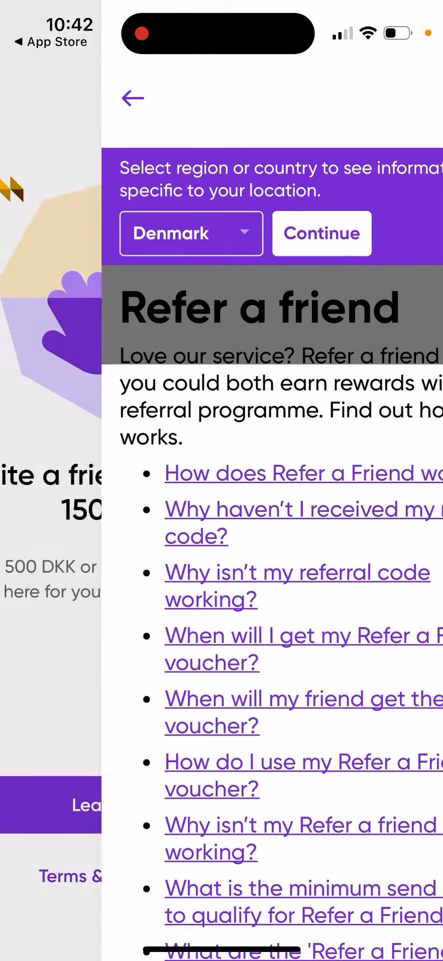
left_click(134, 98)
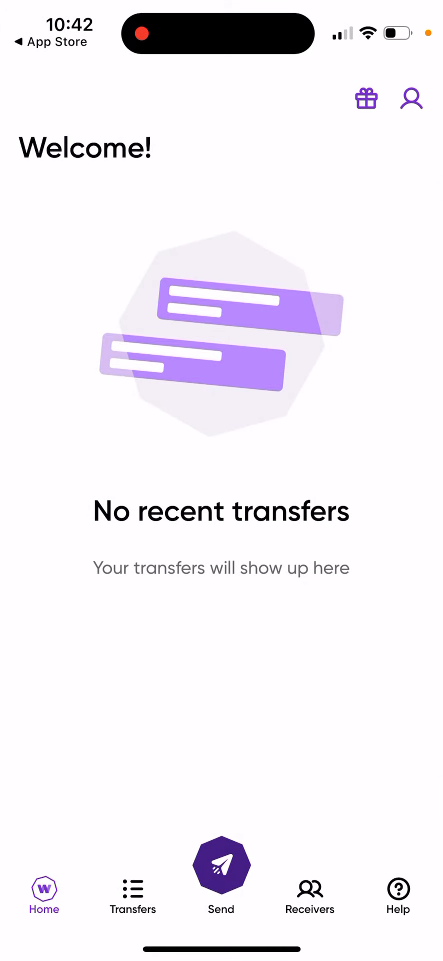
Start a new transfer of 1,000 DKK to AUD and glance at receive methods.
left_click(220, 865)
type("100.")
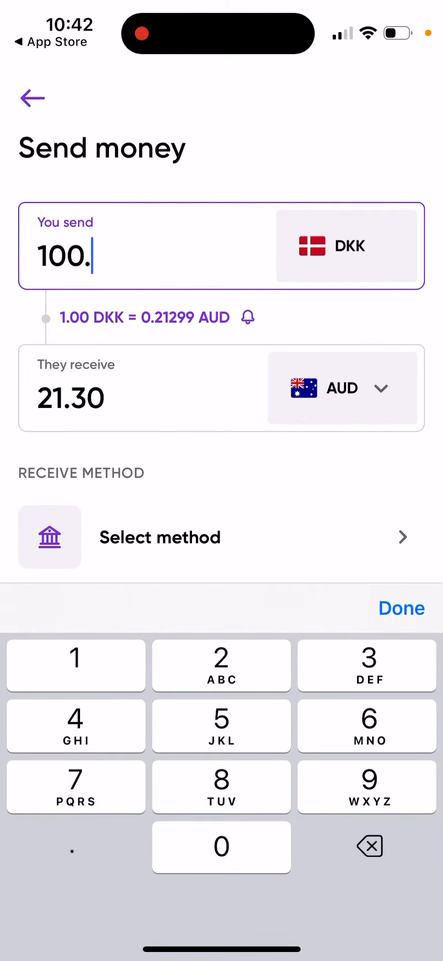
left_click(402, 608)
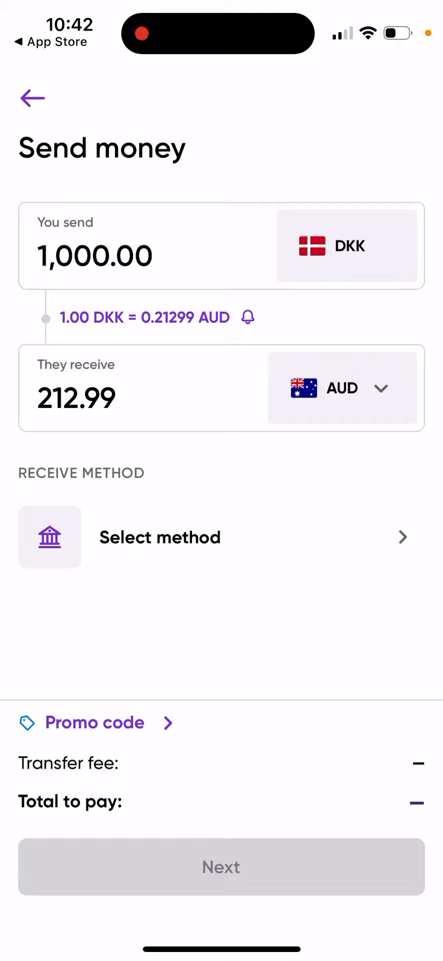
left_click(221, 537)
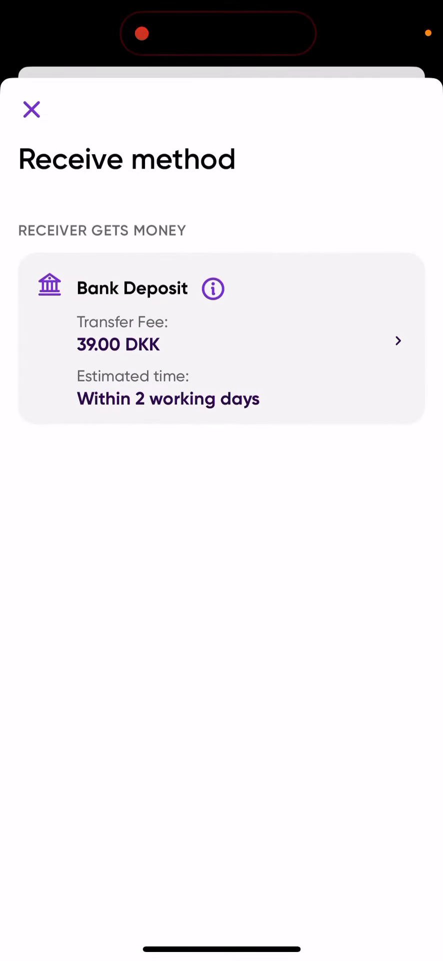
left_click(31, 109)
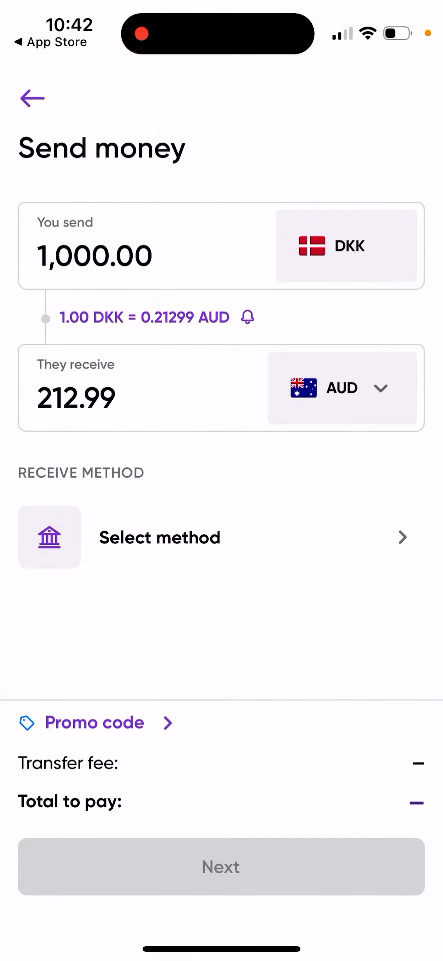
Choose Bank Deposit (39 DKK fee) and continue to the Add new receiver form.
left_click(222, 537)
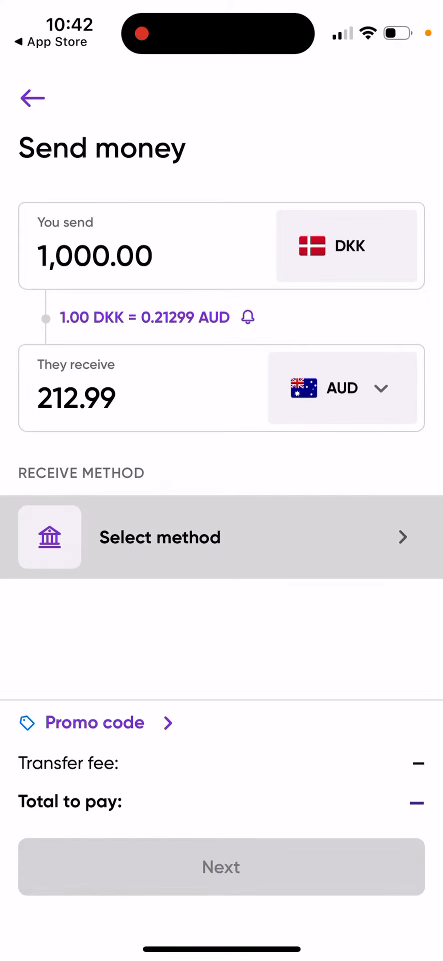
left_click(221, 537)
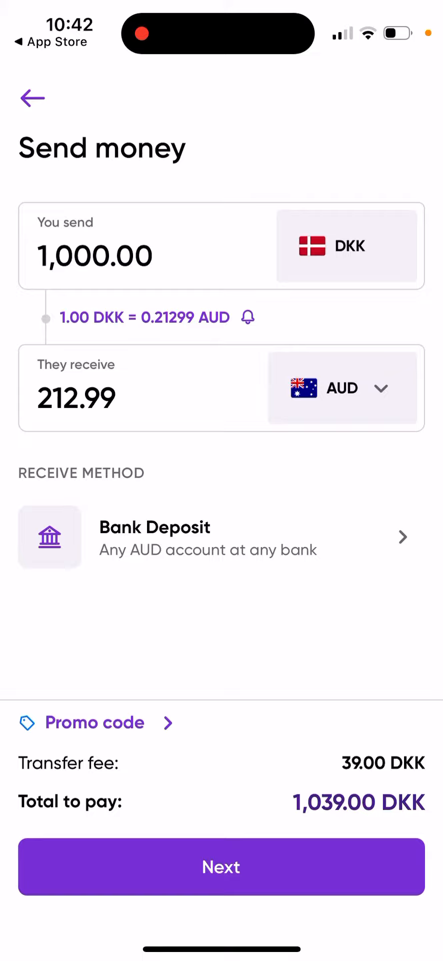
left_click(222, 866)
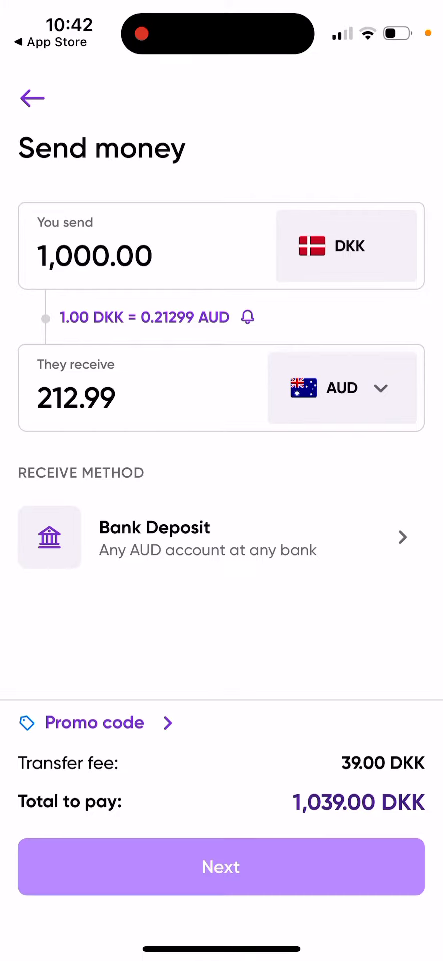
left_click(221, 866)
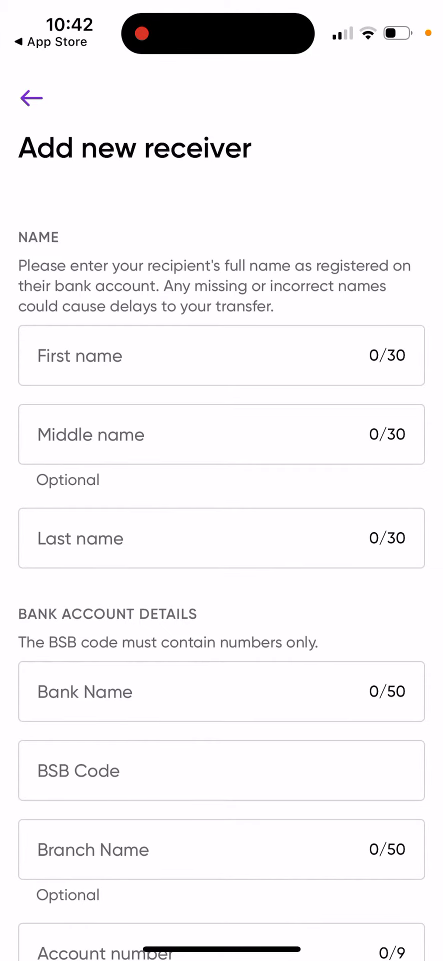
Scroll through the receiver's bank and address fields, then exit to the Welcome screen.
scroll("down", 3)
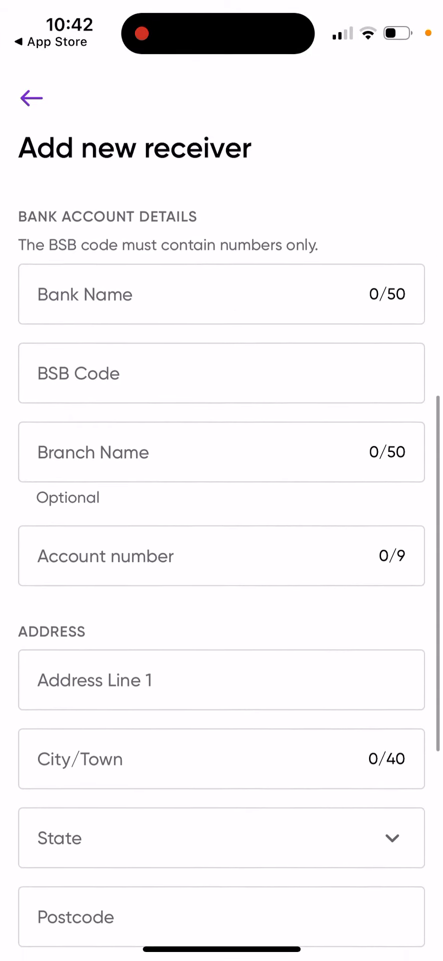
scroll("down", 3)
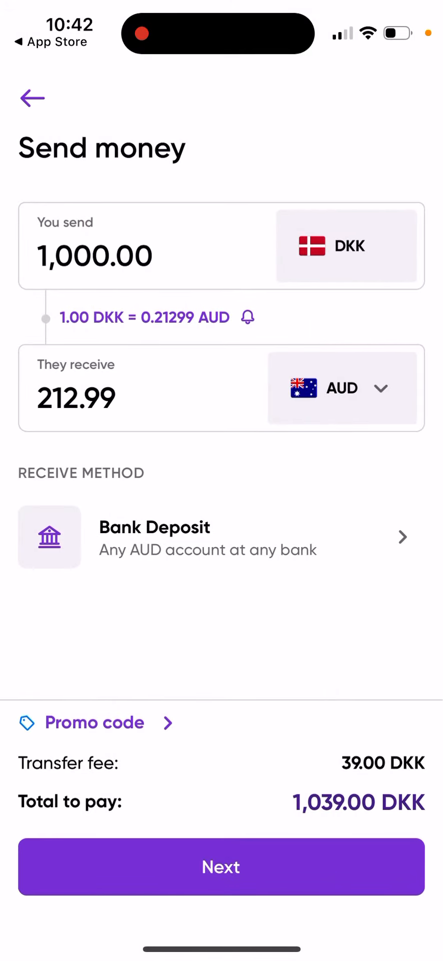
left_click(32, 98)
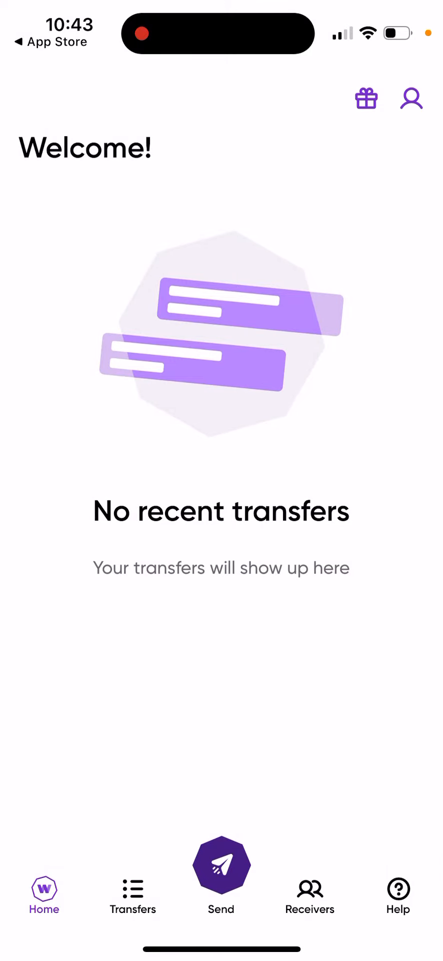
left_click(221, 867)
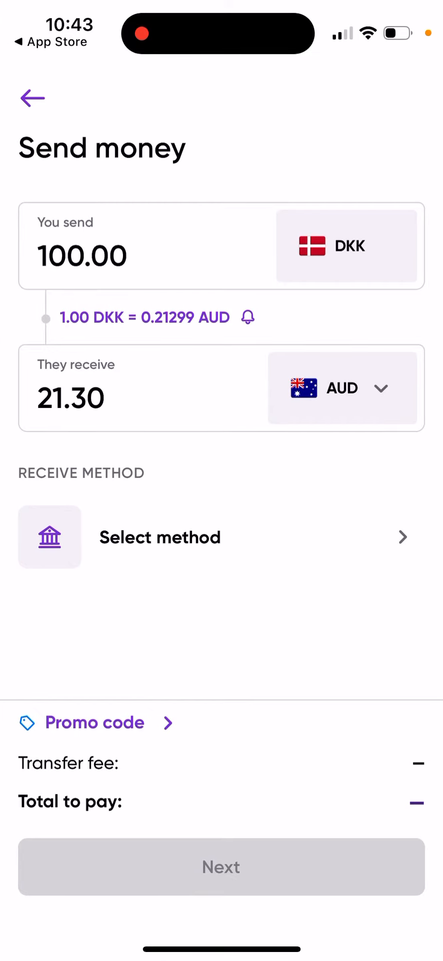
left_click(343, 387)
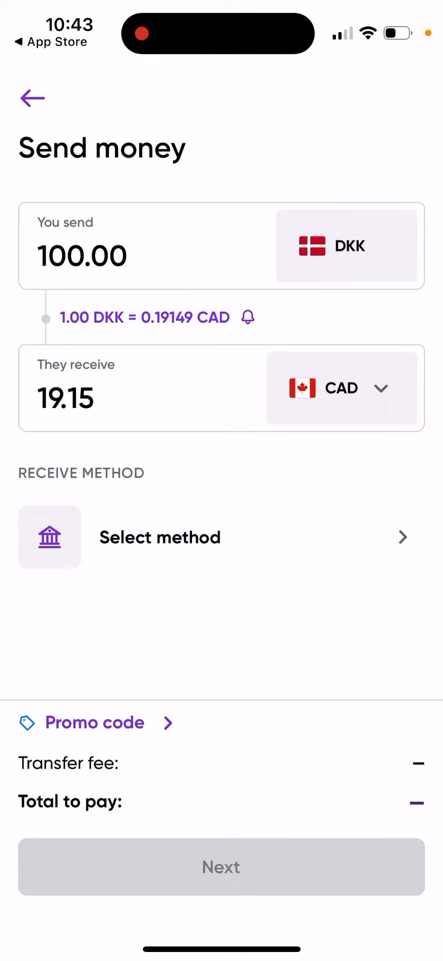
left_click(32, 98)
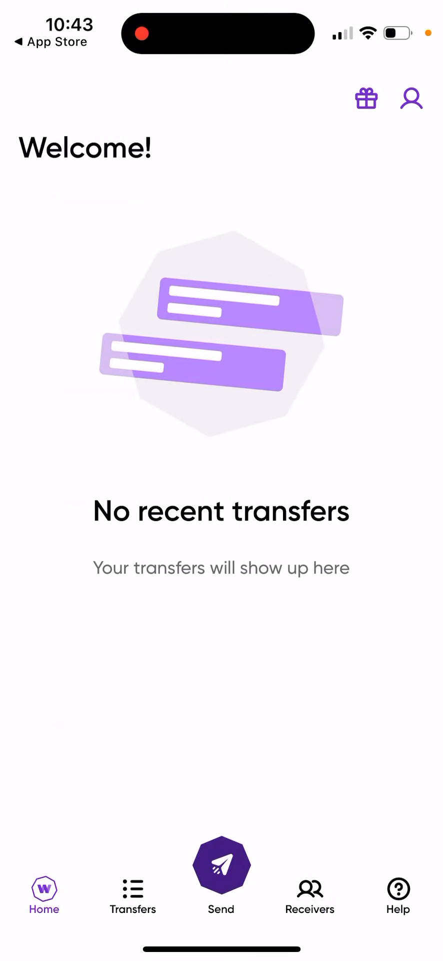
Browse the Transfers, Receivers and Help tabs, read Refer a friend, then open settings.
left_click(132, 898)
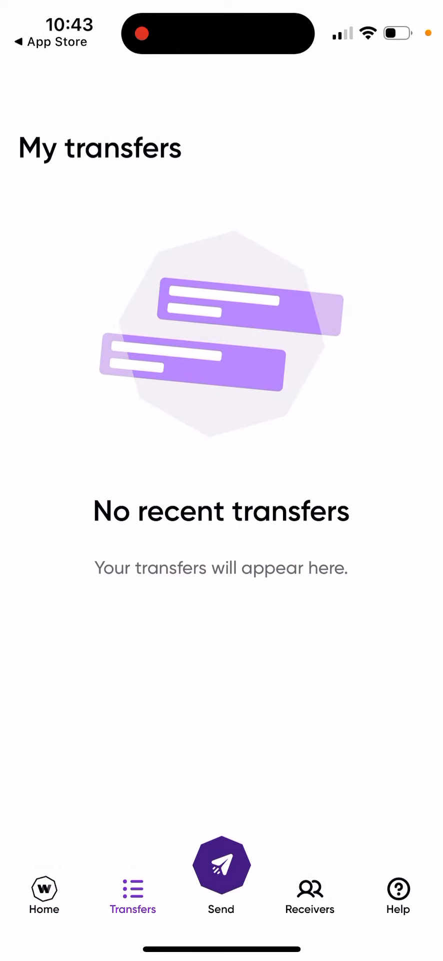
left_click(310, 896)
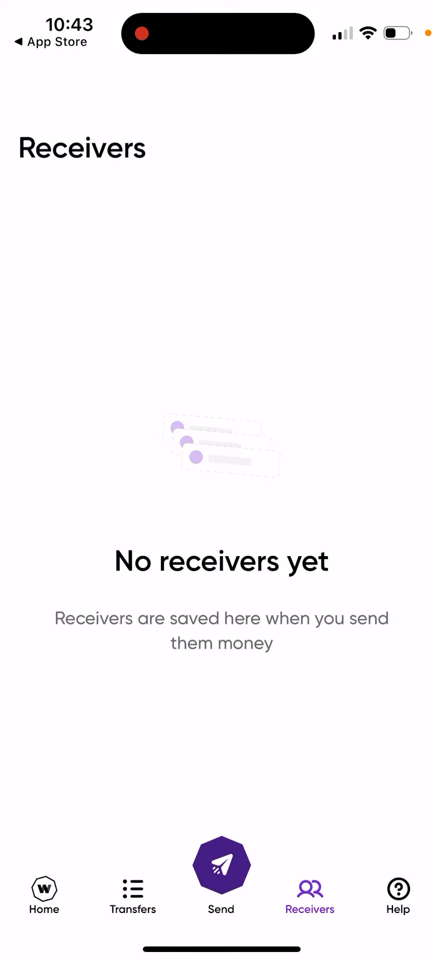
left_click(397, 894)
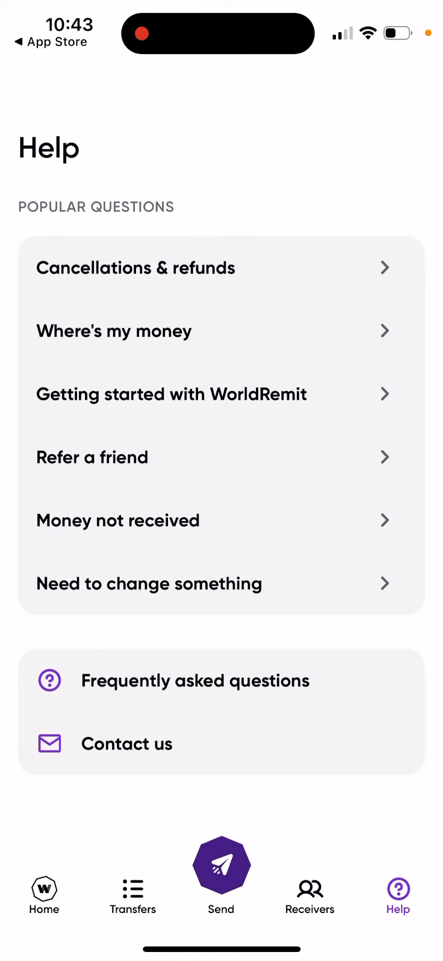
left_click(92, 456)
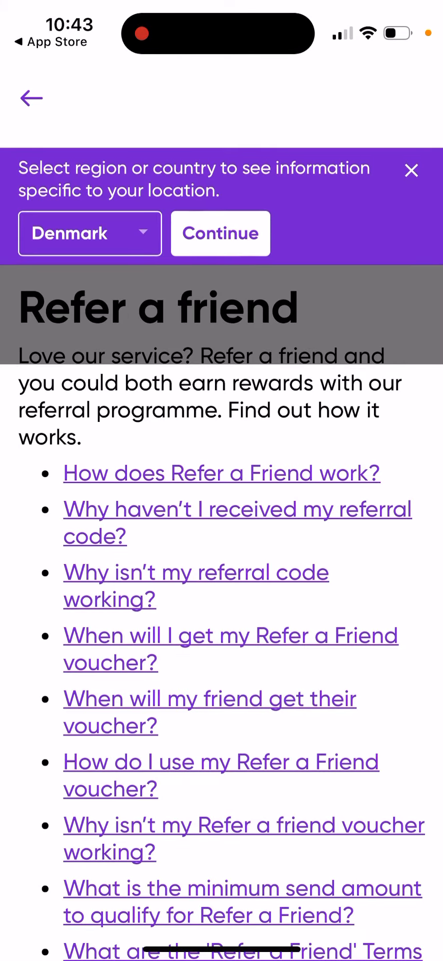
left_click(31, 98)
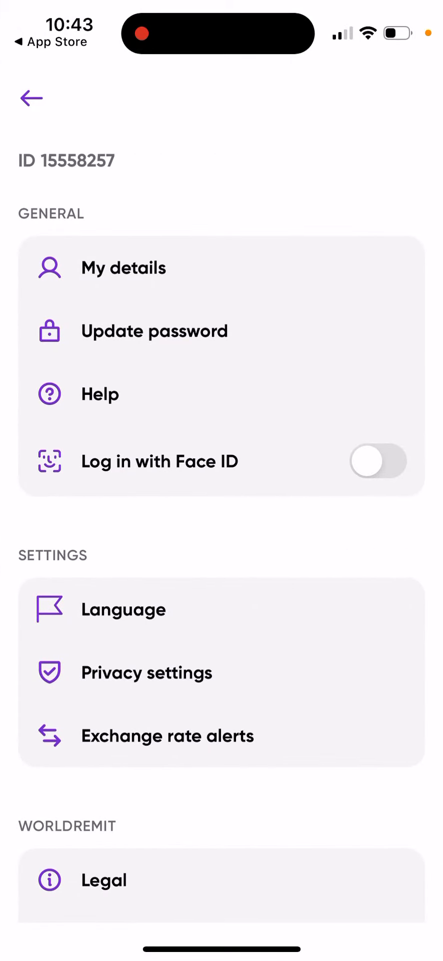
Switch on the Log in with Face ID toggle and return to the Welcome screen.
scroll("down", 3)
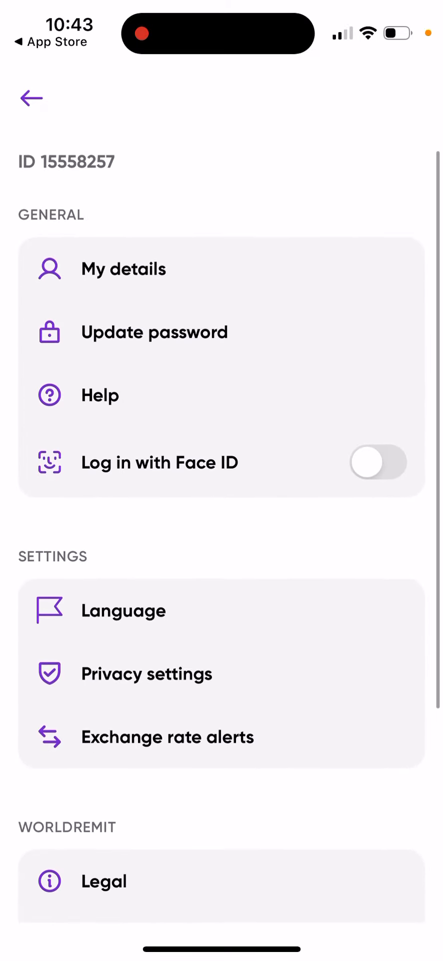
left_click(377, 462)
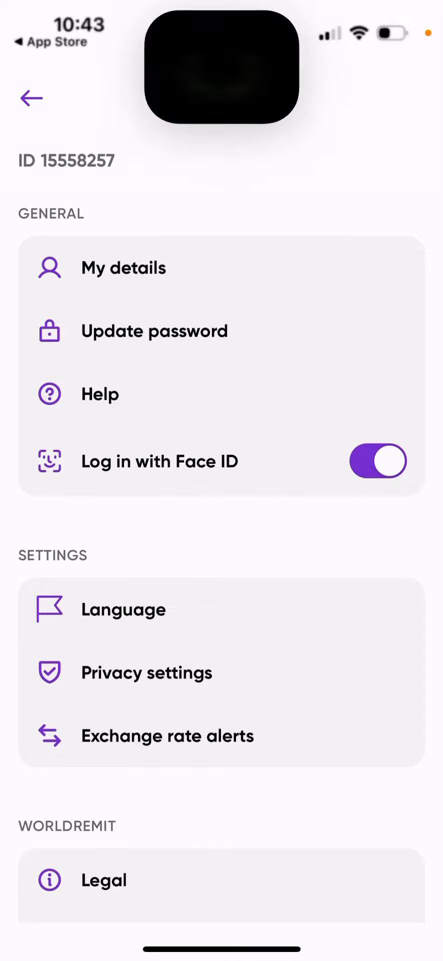
left_click(378, 461)
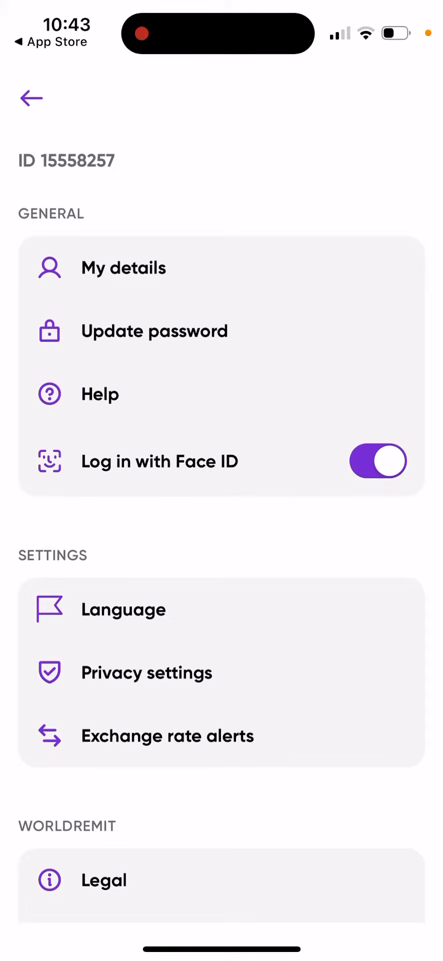
left_click(31, 98)
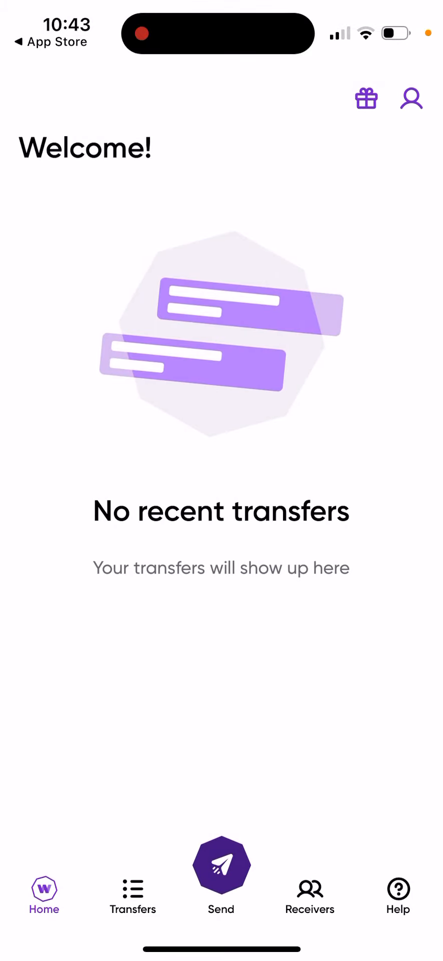